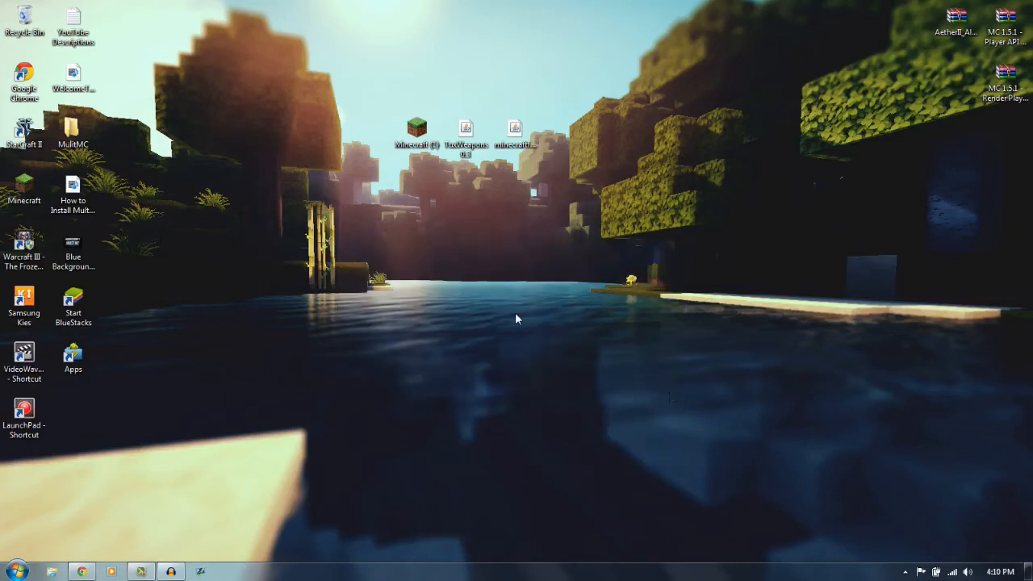
pyautogui.moveTo(468, 195)
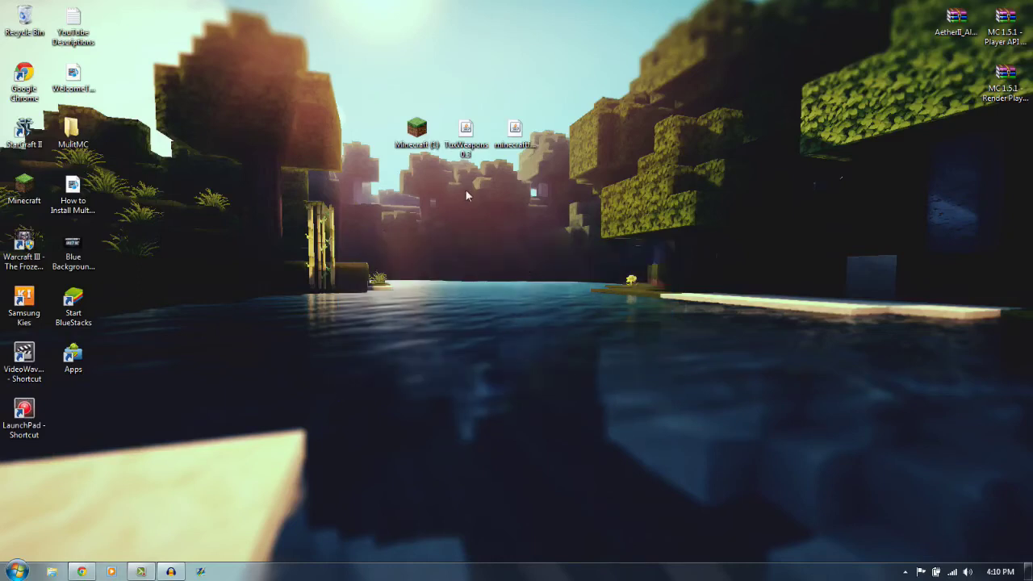
pyautogui.moveTo(556, 371)
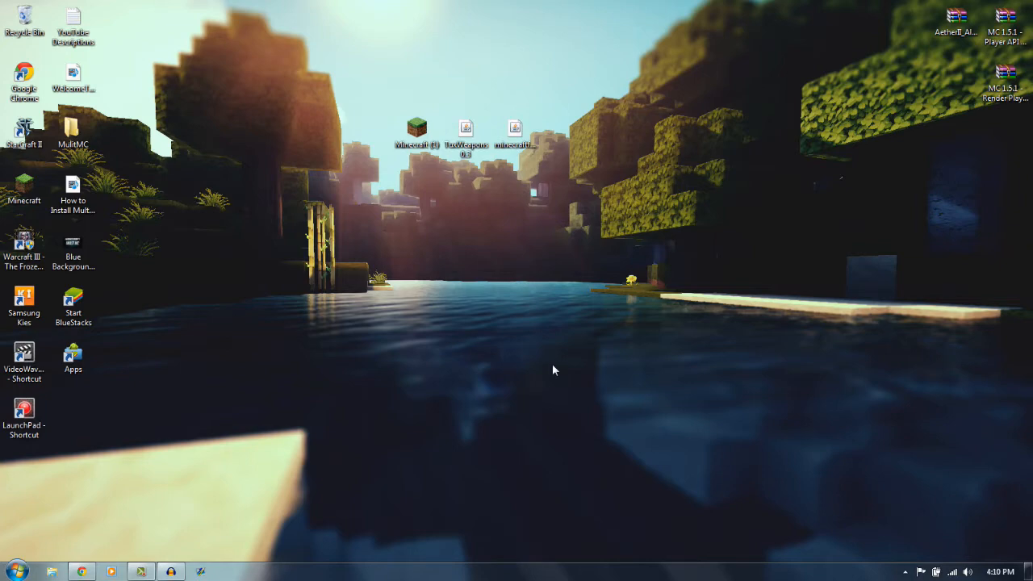
pyautogui.moveTo(519, 344)
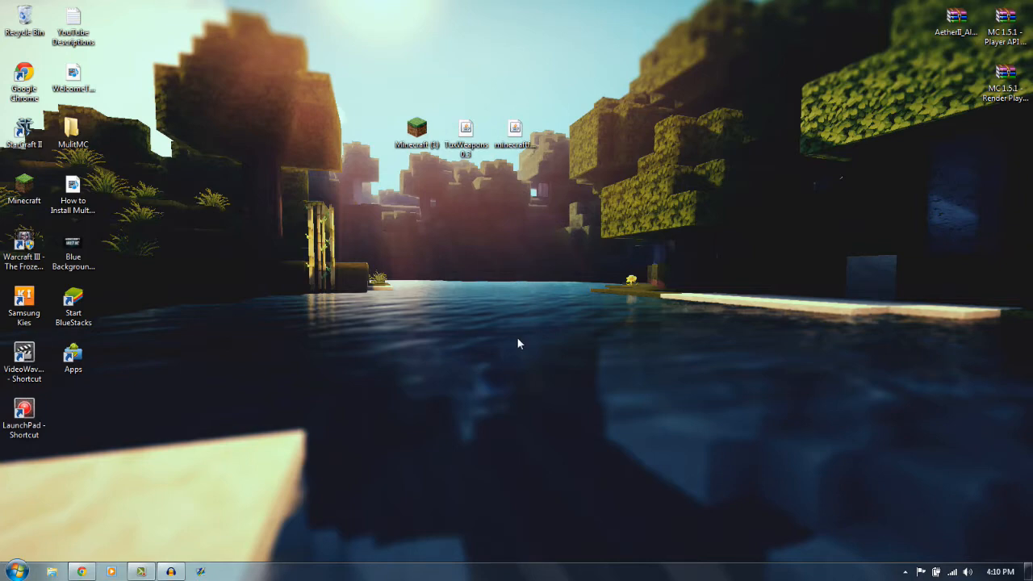
pyautogui.moveTo(252, 412)
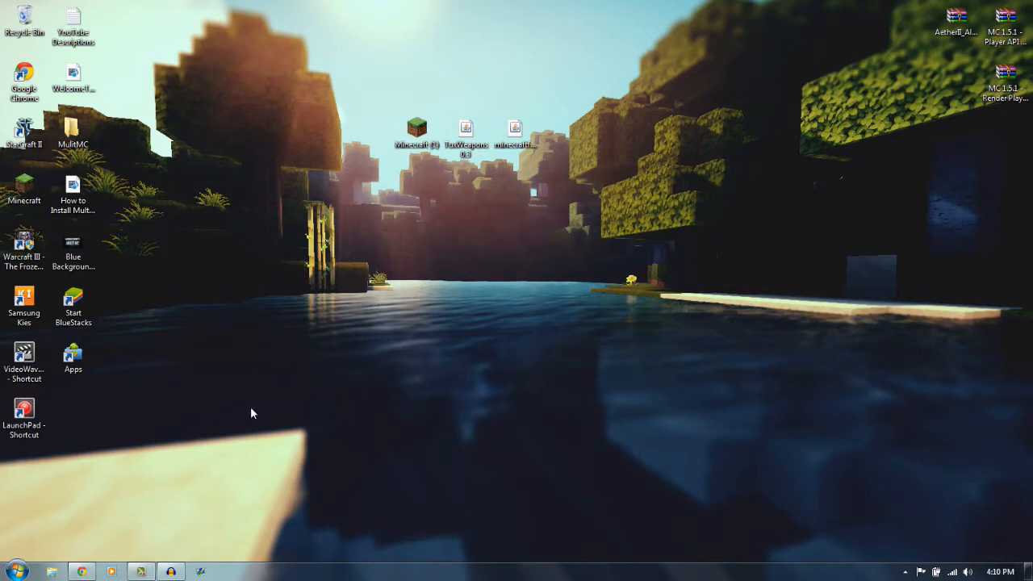
# Bring up Chrome, switch to the TuxWeapons 0.3 forum tab and scroll to DOWNLOAD.
pyautogui.click(82, 567)
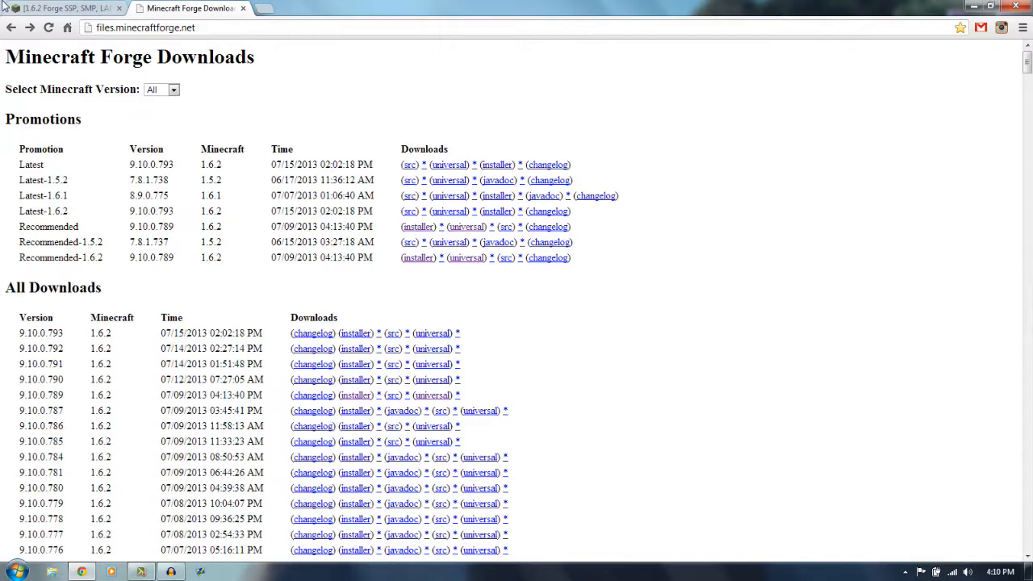
pyautogui.moveTo(85, 203)
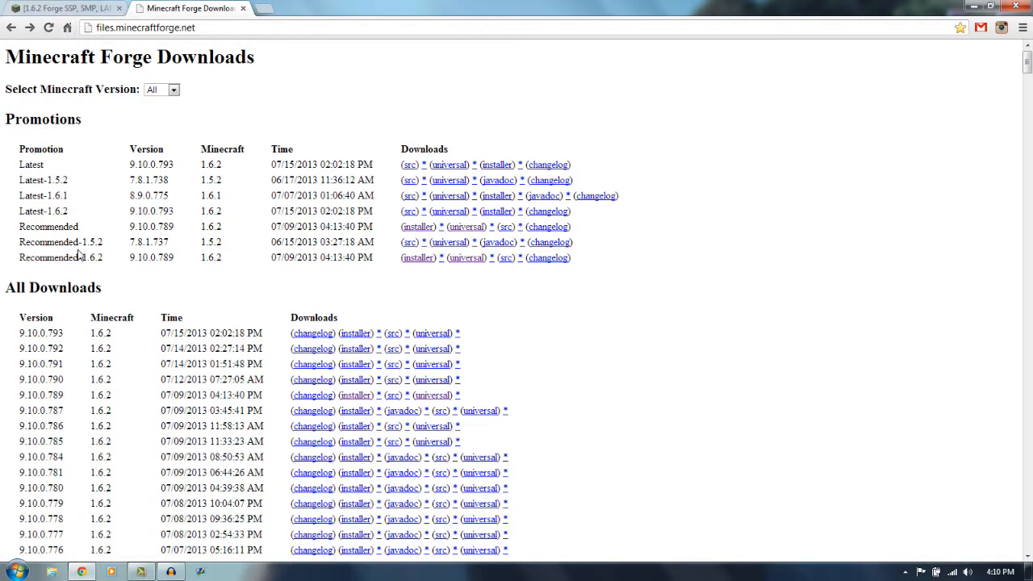
pyautogui.moveTo(91, 260)
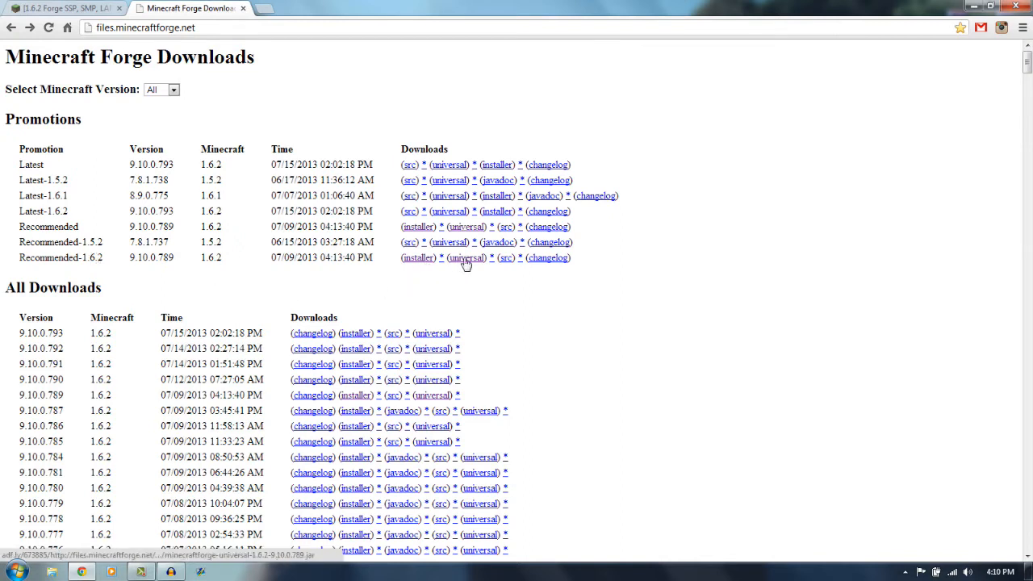
pyautogui.moveTo(6, 191)
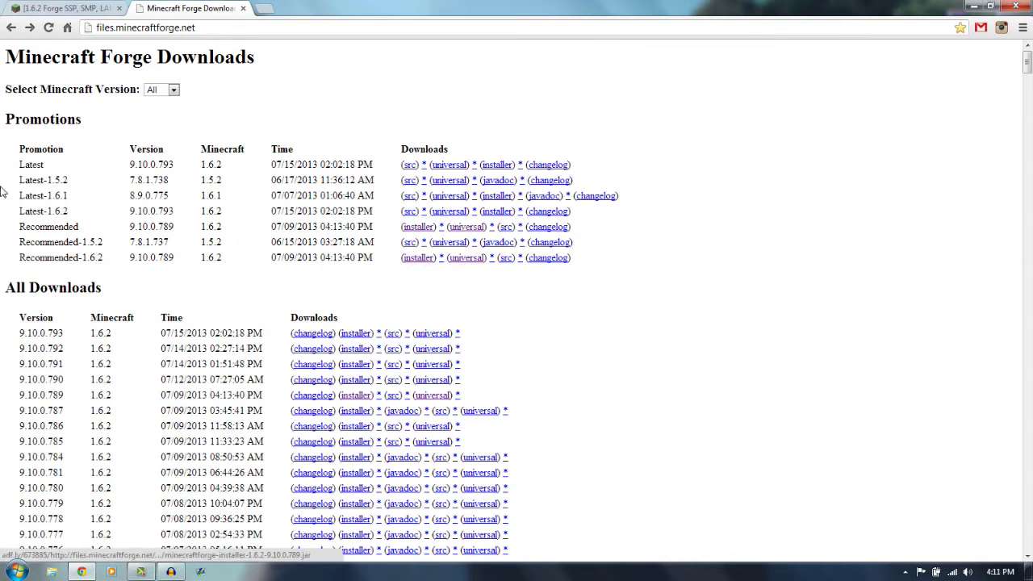
pyautogui.click(61, 10)
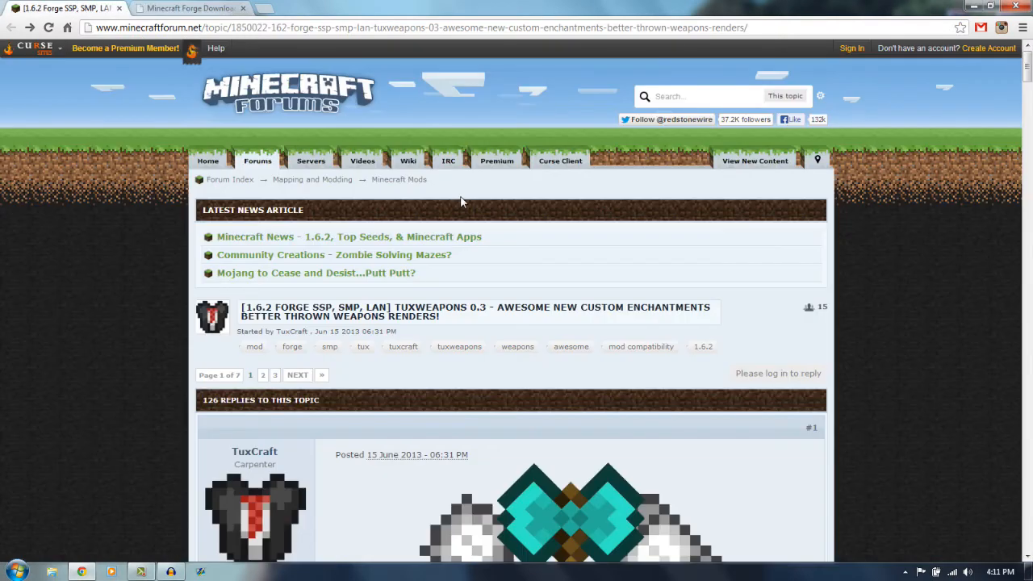
pyautogui.scroll(-3)
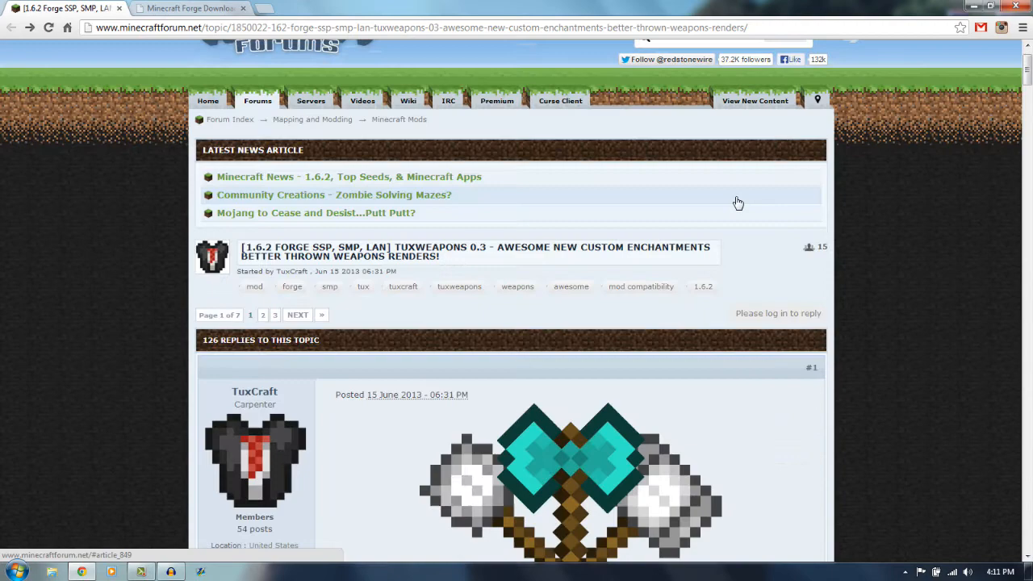
pyautogui.scroll(-3)
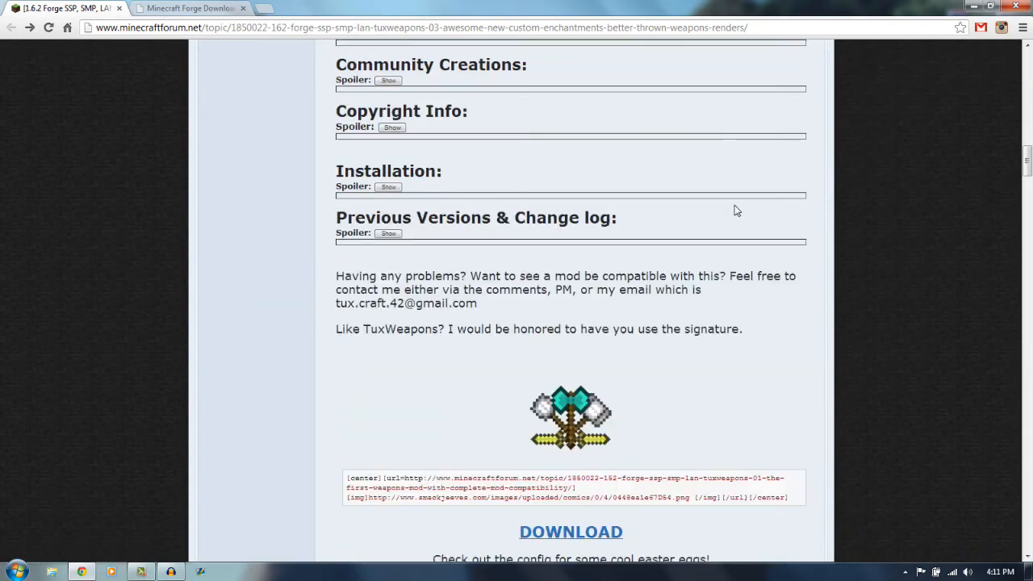
pyautogui.scroll(-3)
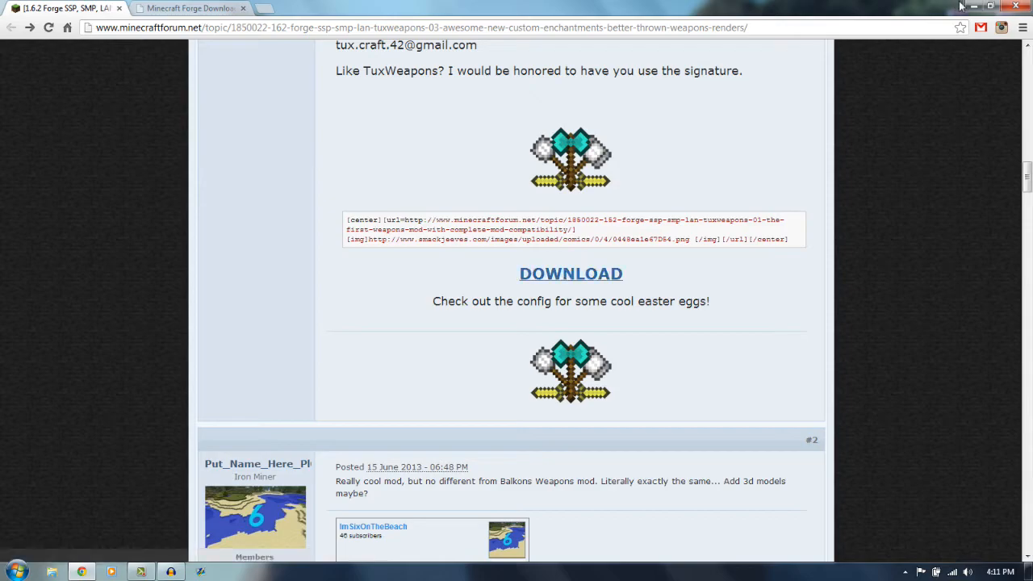
# Minimize Chrome, install the Forge 9.10.0.789 client and dismiss the Complete message.
pyautogui.click(978, 7)
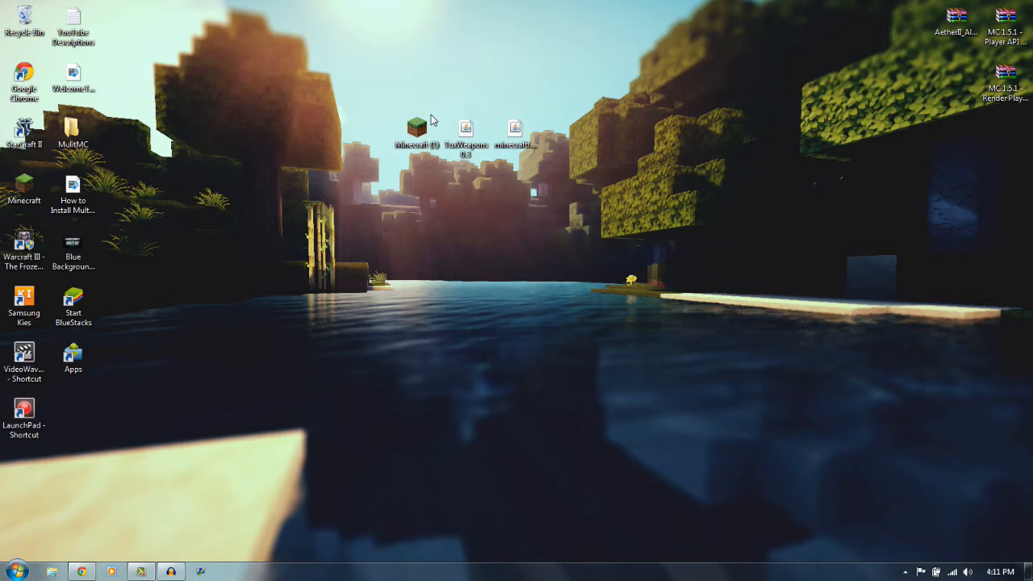
pyautogui.moveTo(412, 127)
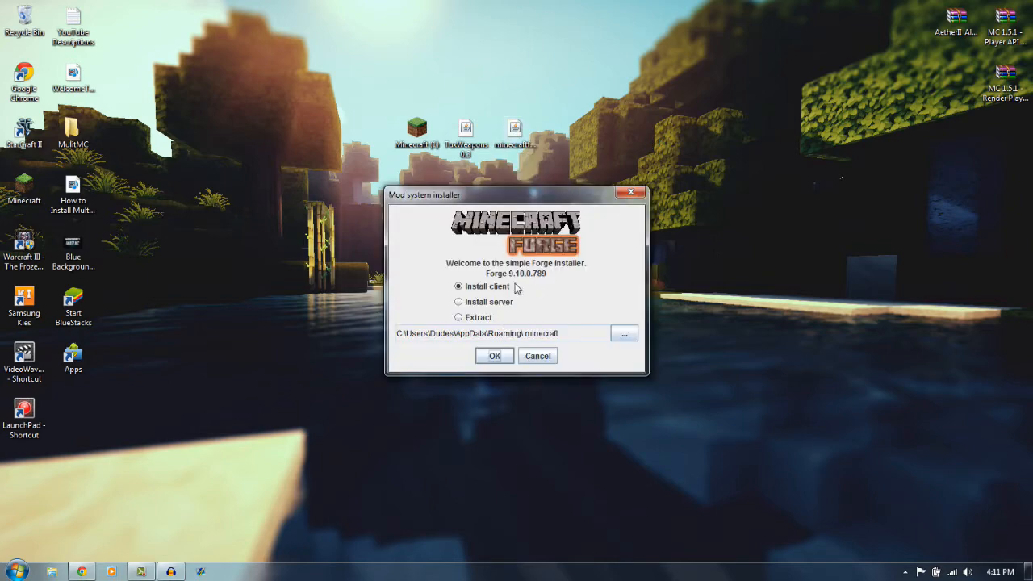
pyautogui.click(494, 355)
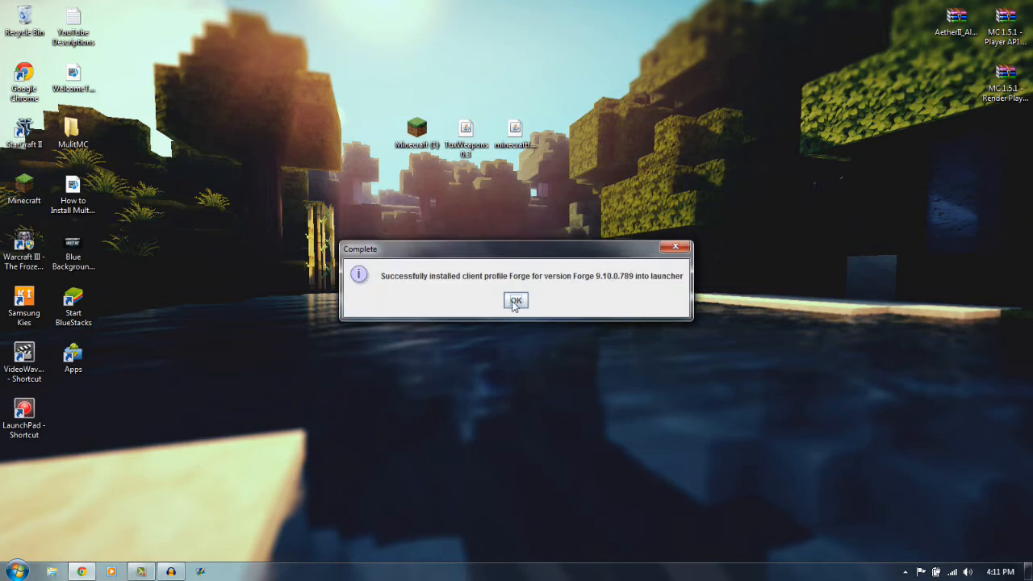
pyautogui.click(515, 301)
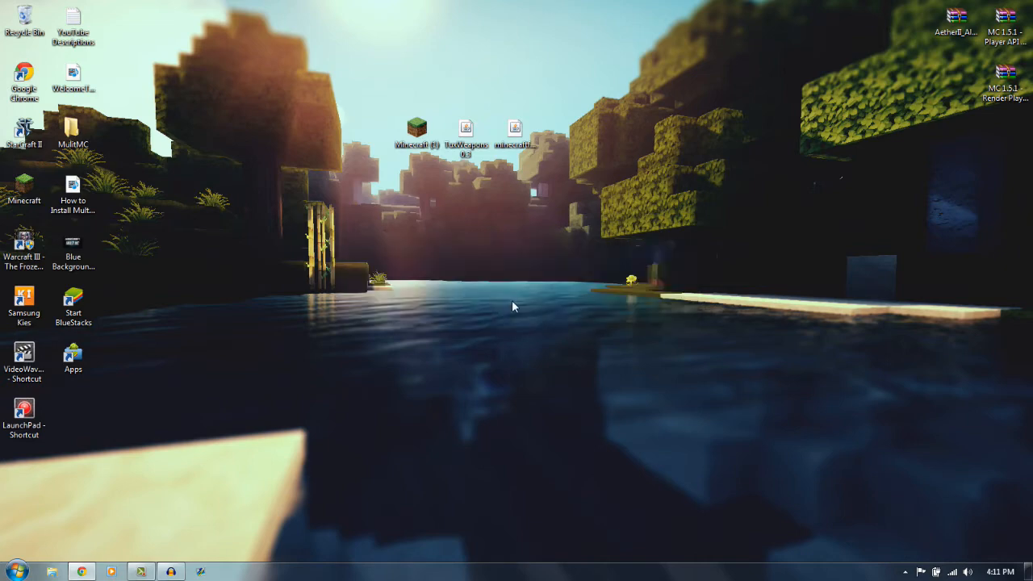
# Start Minecraft Launcher and select the Forge profile running 1.6.2-Forge9.10.0.789.
pyautogui.click(415, 128)
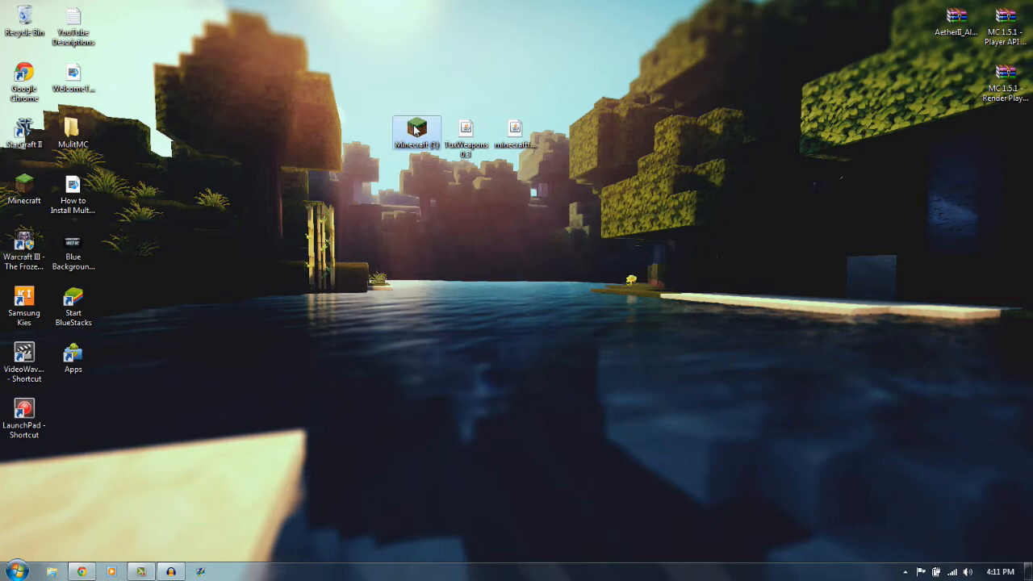
pyautogui.doubleClick(414, 122)
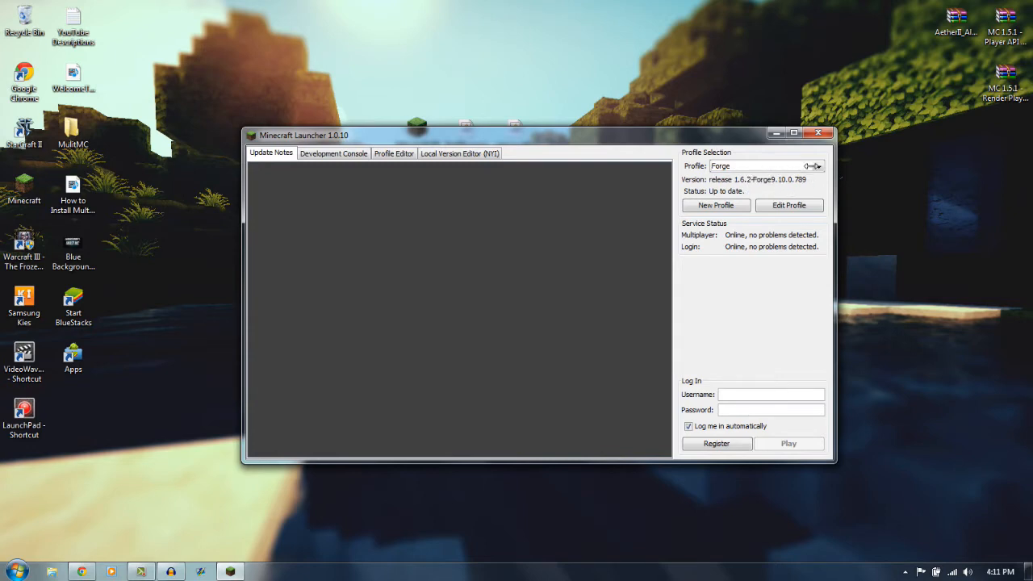
pyautogui.moveTo(812, 167)
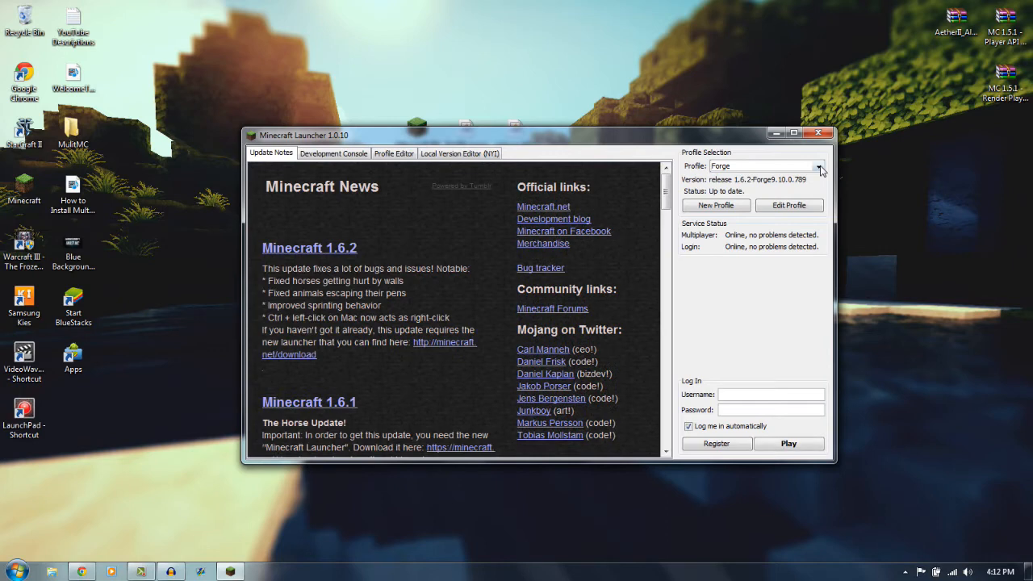
pyautogui.click(820, 165)
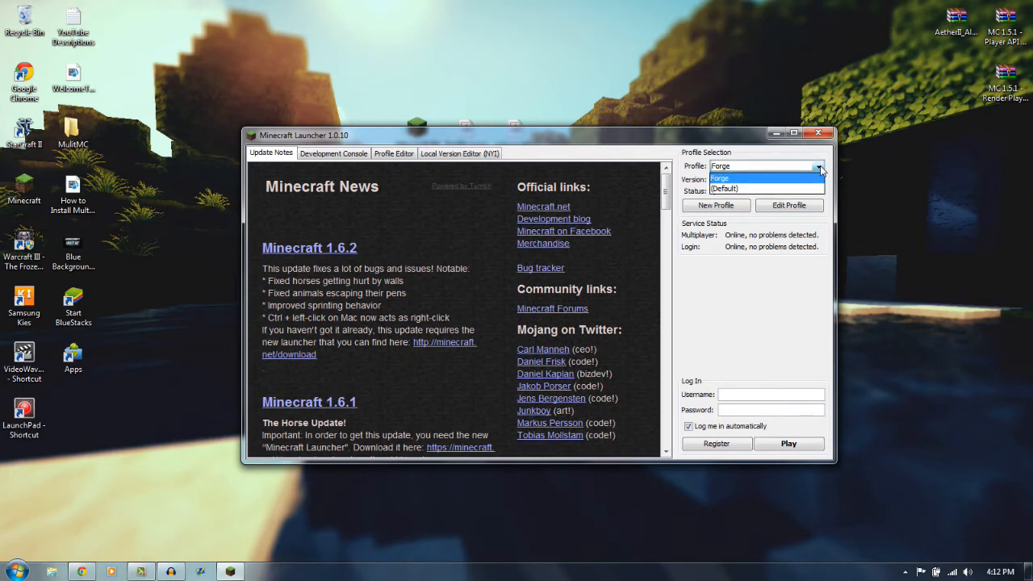
pyautogui.click(726, 188)
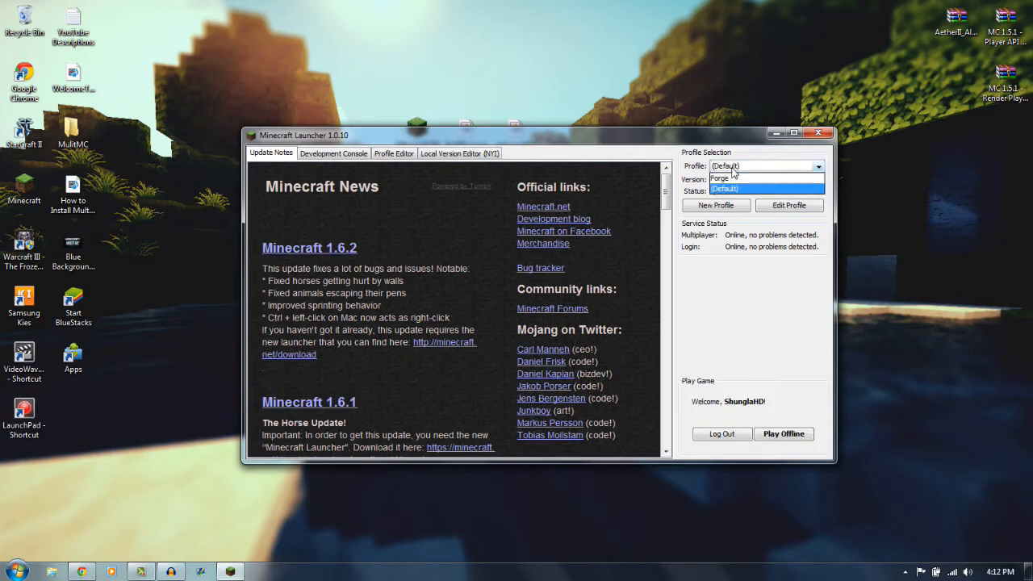
pyautogui.click(766, 179)
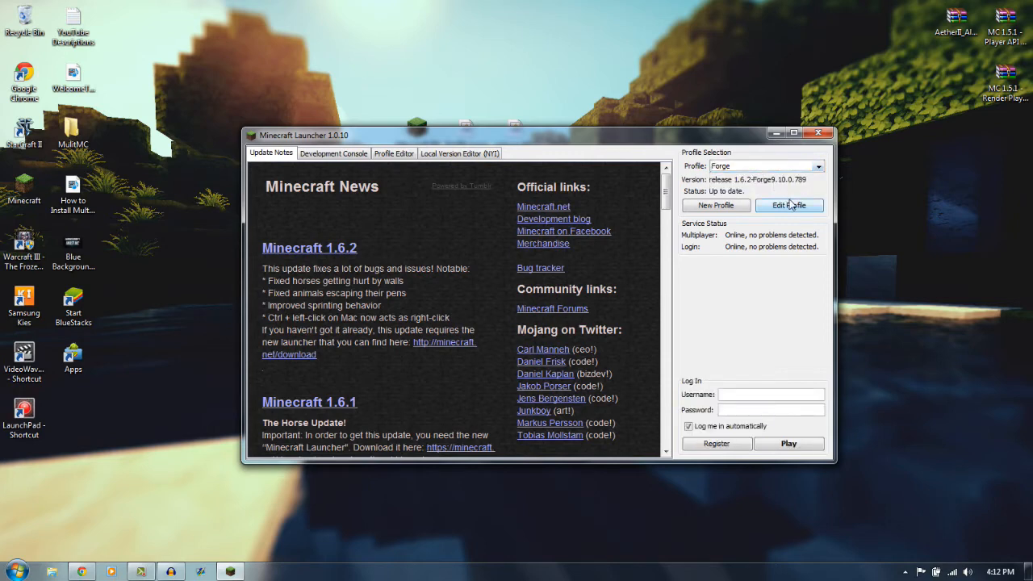
# Change the Forge profile's name to 'Tutorial', then close Minecraft Launcher.
pyautogui.click(789, 205)
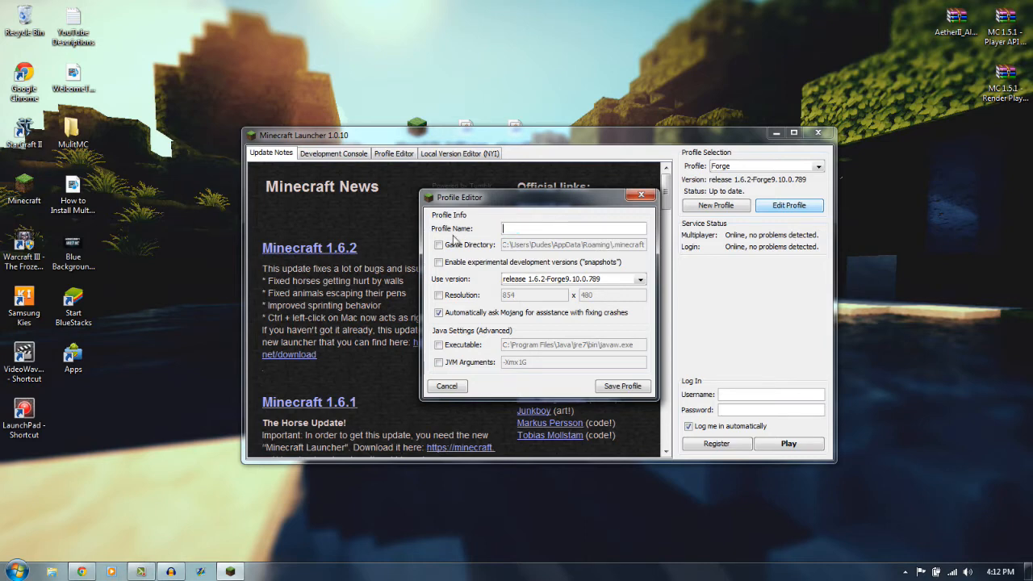
pyautogui.write('T')
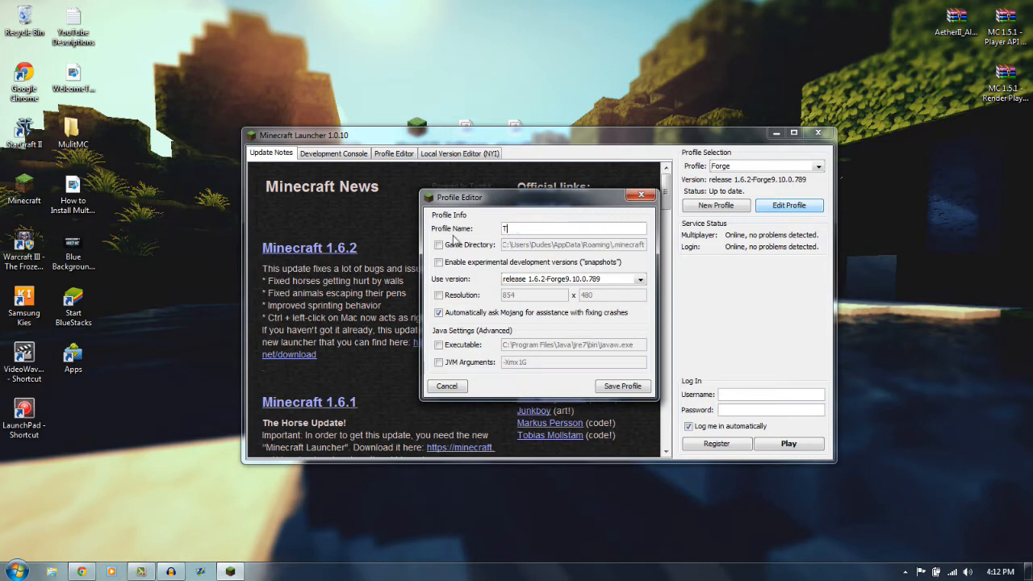
pyautogui.write('utorial')
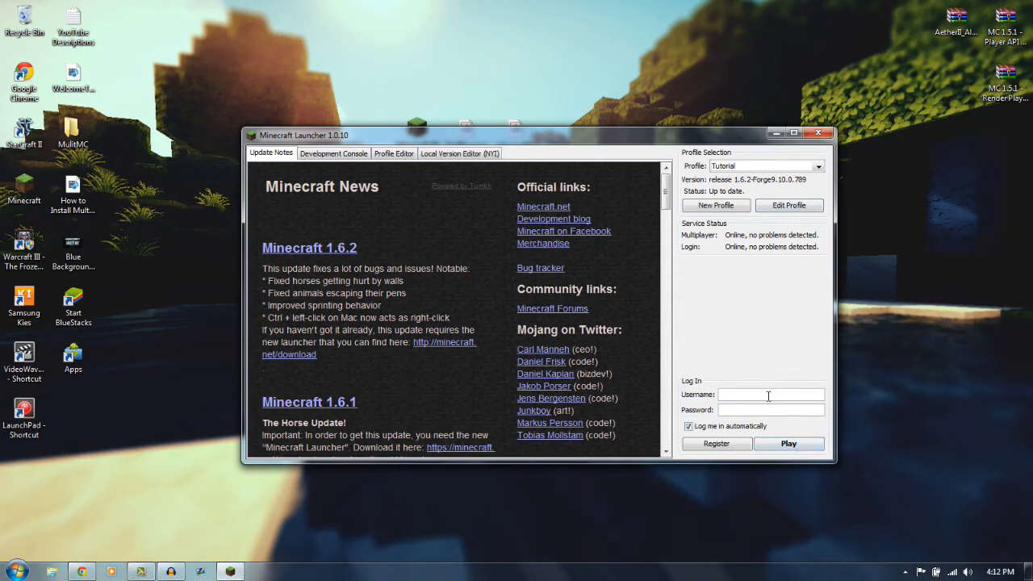
pyautogui.moveTo(754, 405)
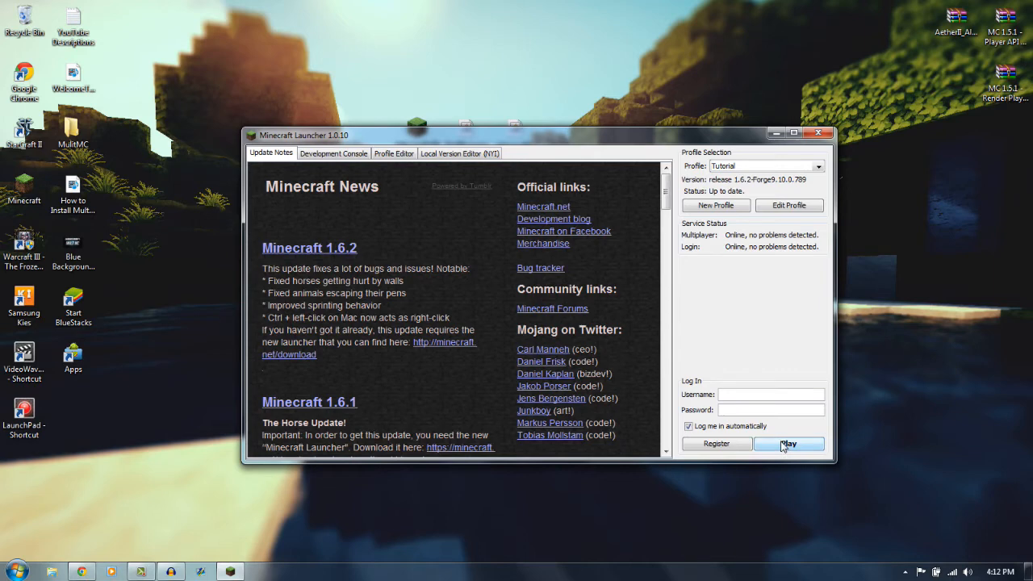
pyautogui.moveTo(819, 134)
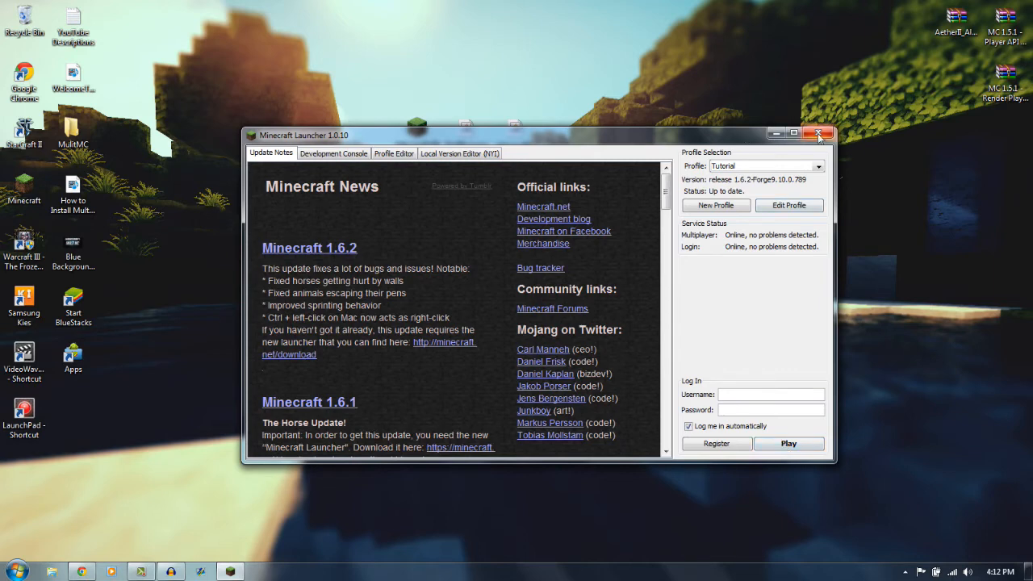
pyautogui.click(818, 133)
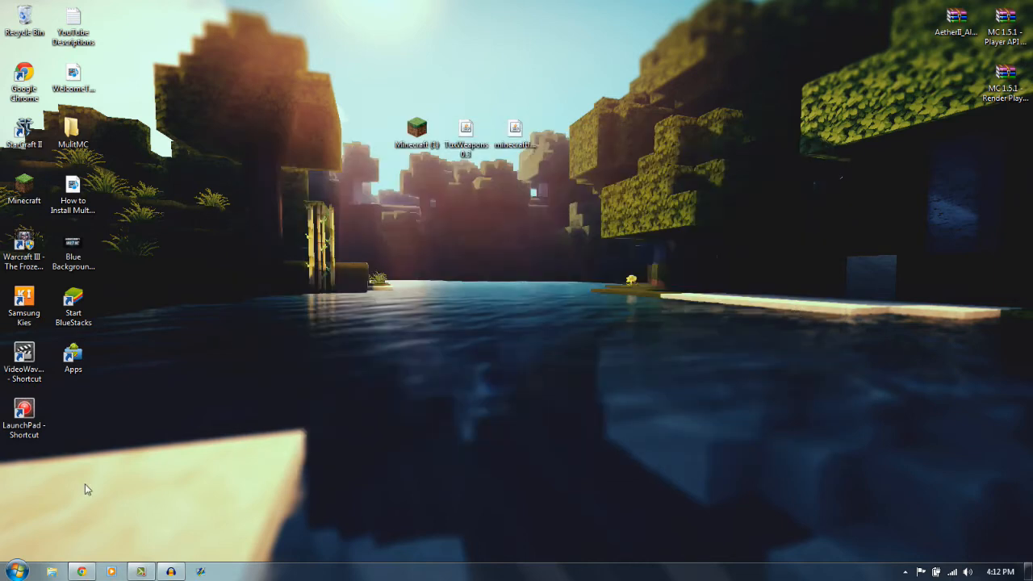
# Open Windows Explorer and enter the .minecraft mods folder containing TuxWeapons 0.3.
pyautogui.click(17, 567)
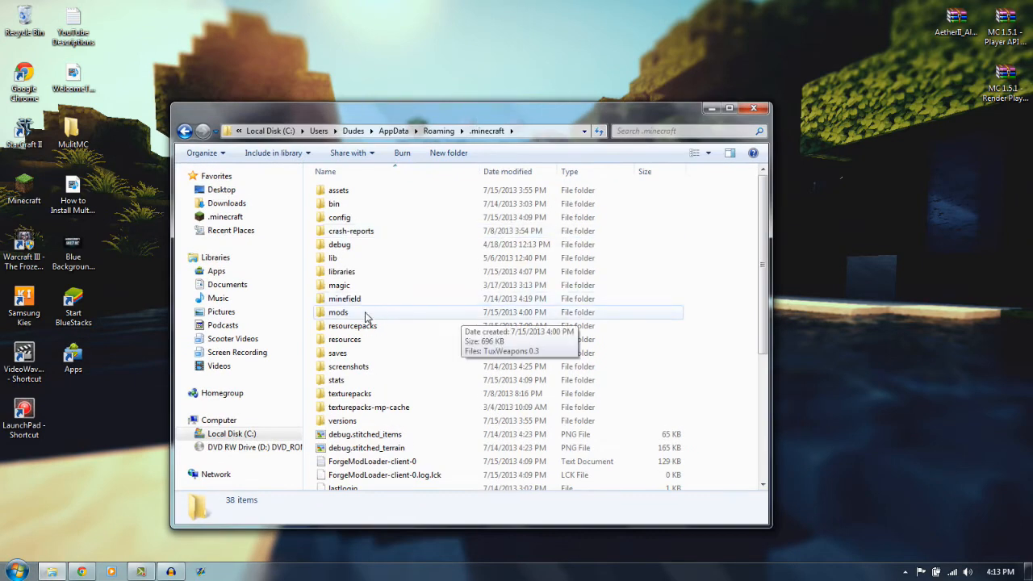
pyautogui.doubleClick(338, 311)
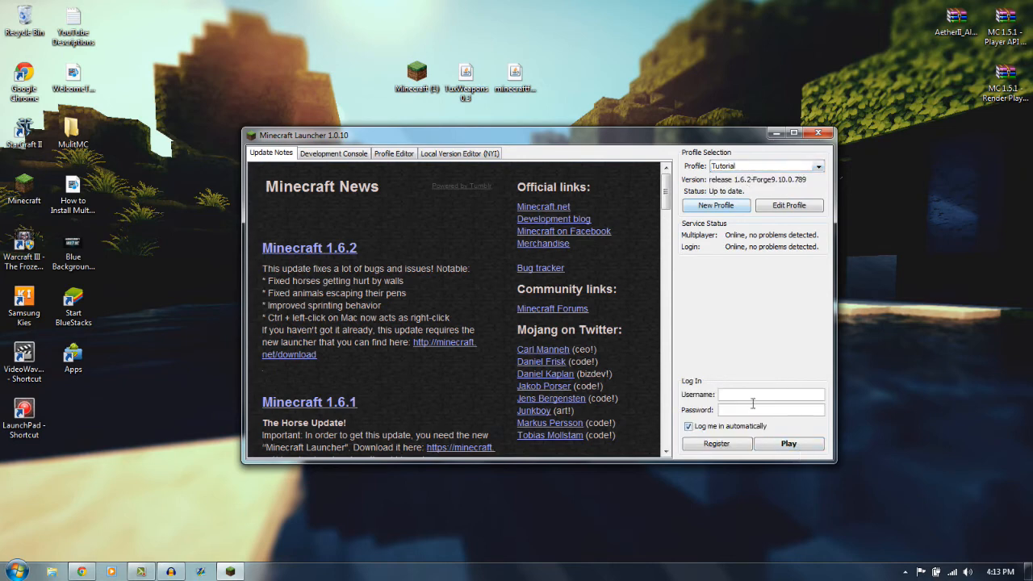
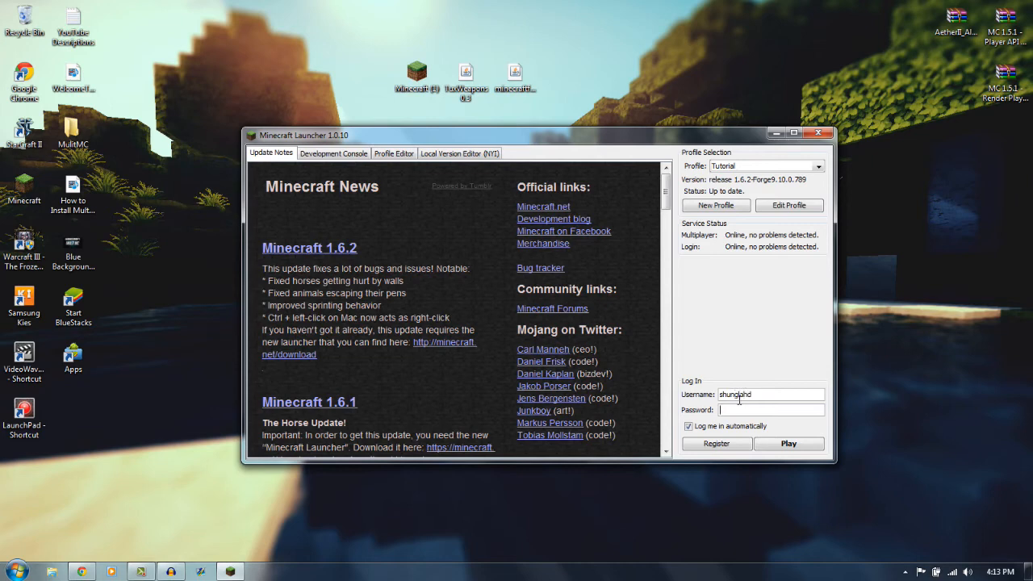
pyautogui.write('password')
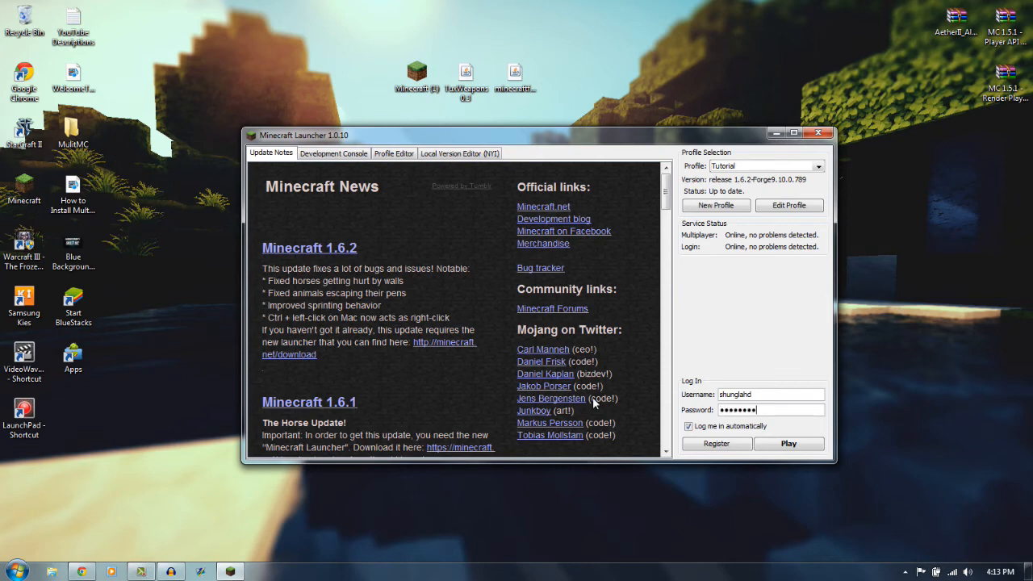
pyautogui.click(788, 443)
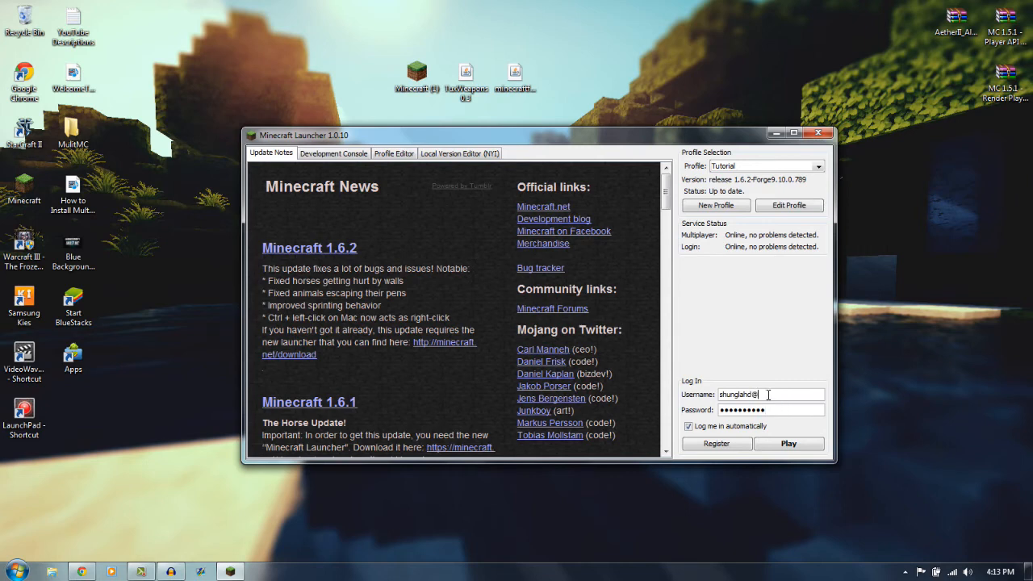
pyautogui.write('gmail.com')
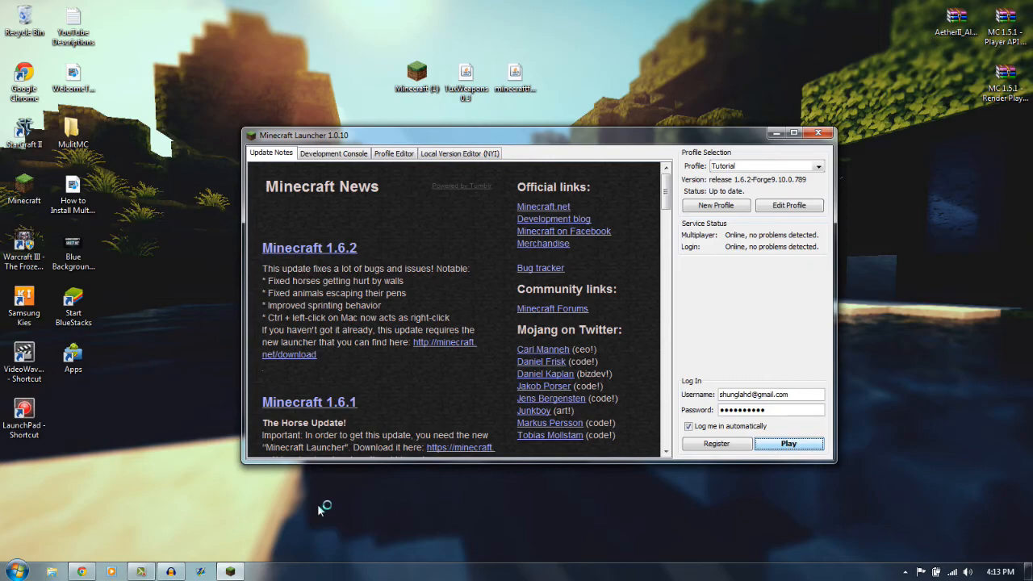
pyautogui.click(790, 443)
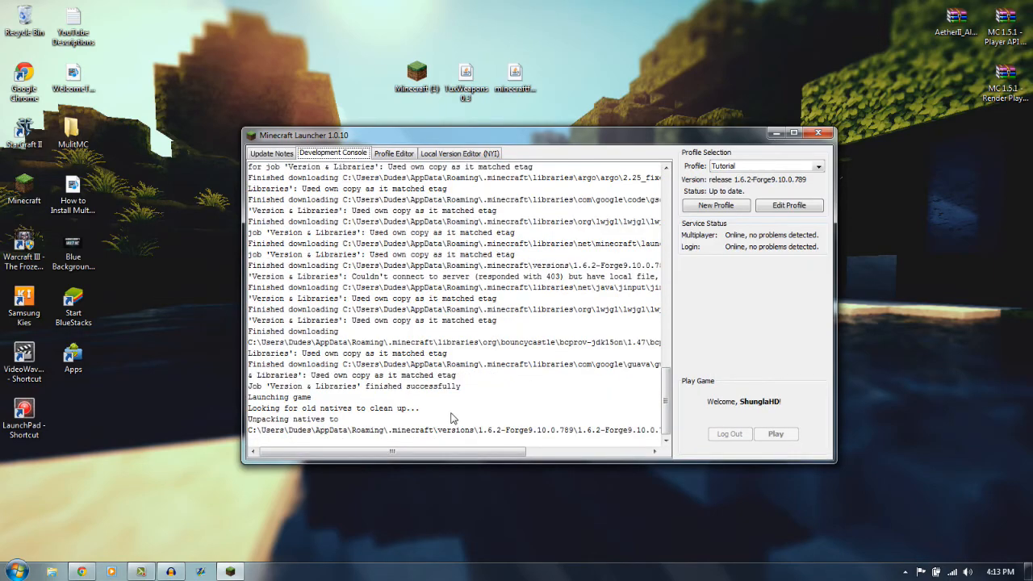
pyautogui.moveTo(795, 208)
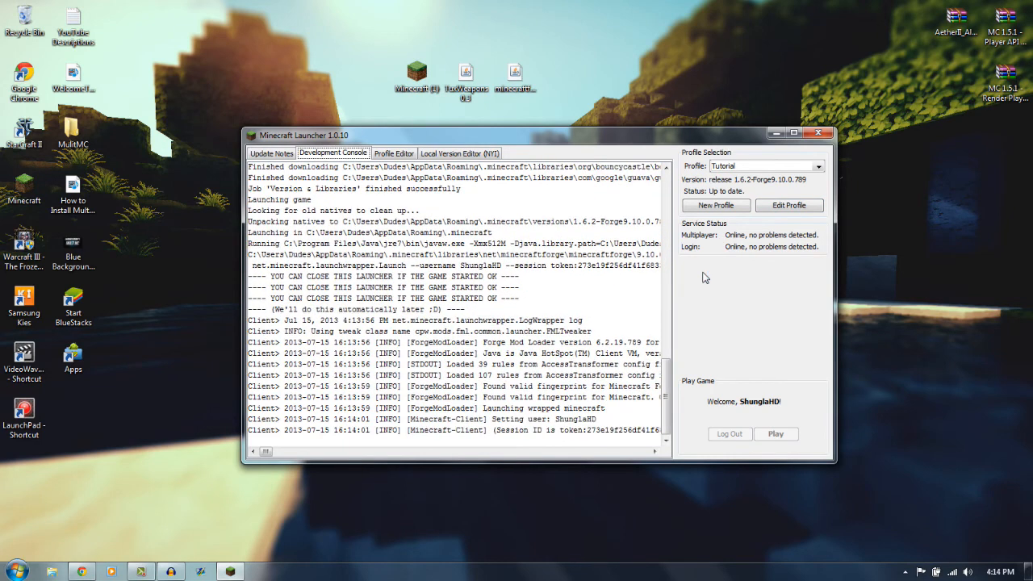
# Wait for Forge Minecraft 1.6.2 to reach its title screen with 4 mods loaded.
pyautogui.click(775, 433)
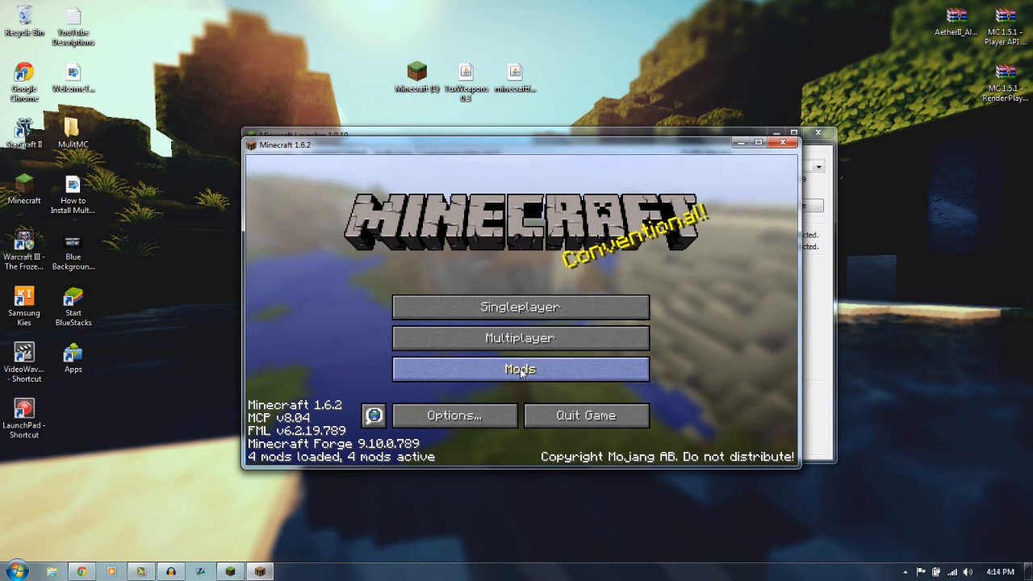
# Open Mods on the title screen to list Coder Pack, FML, Forge and TuxWeapons 0.3.
pyautogui.click(519, 369)
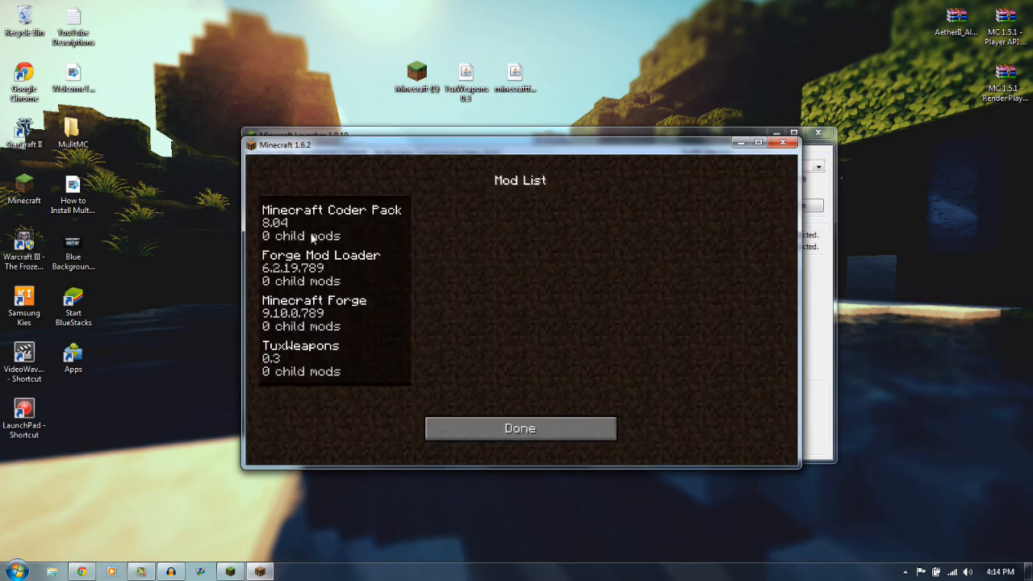
pyautogui.moveTo(281, 358)
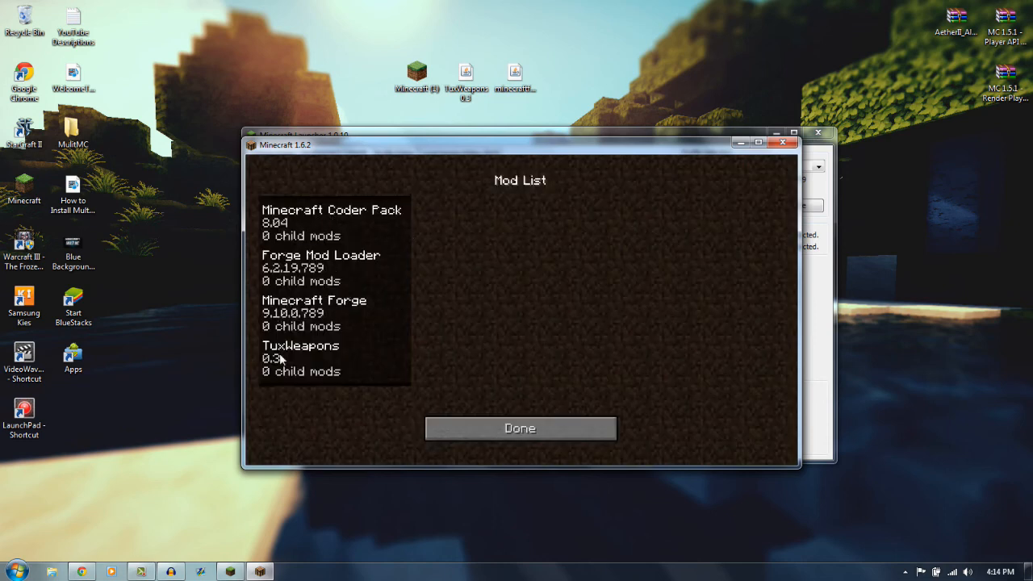